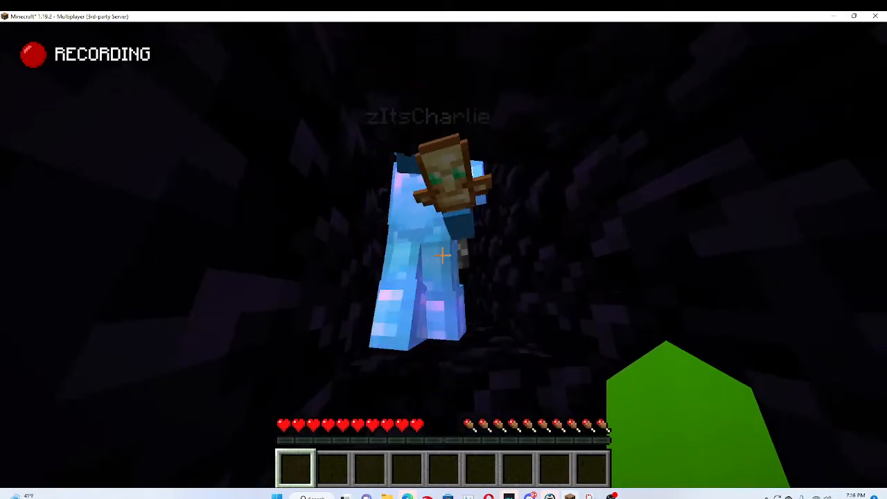
{"action": "mouse_move", "coordinate": [443, 255]}
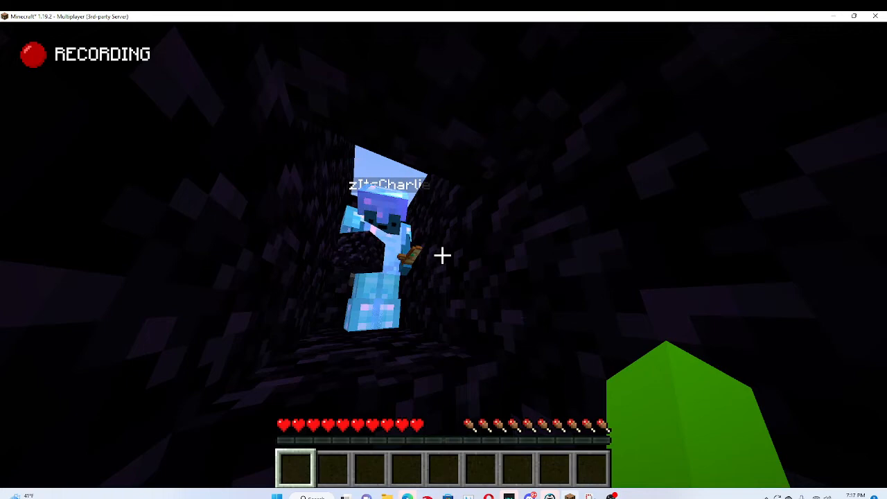
{"action": "mouse_move", "coordinate": [444, 249]}
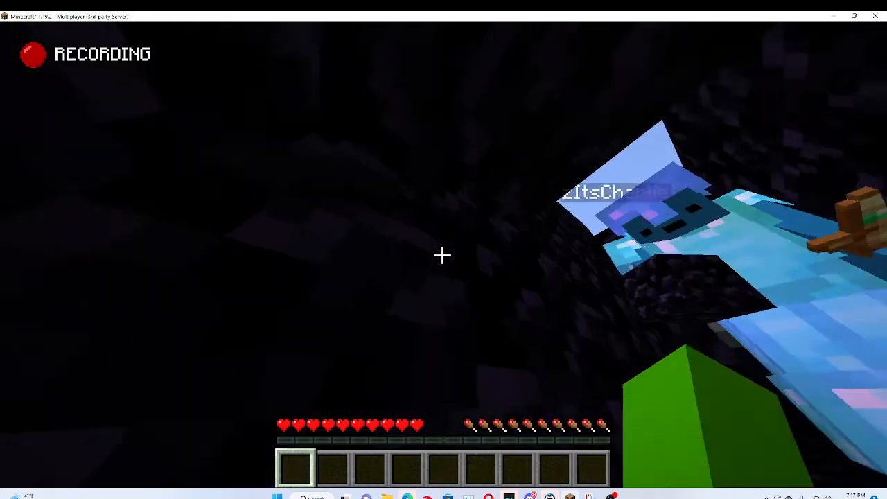
{"action": "mouse_move", "coordinate": [444, 250]}
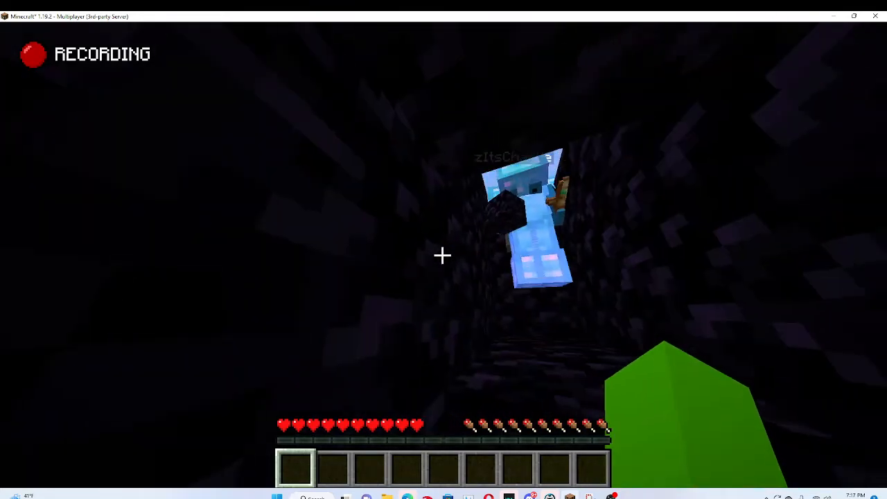
{"action": "mouse_move", "coordinate": [444, 250]}
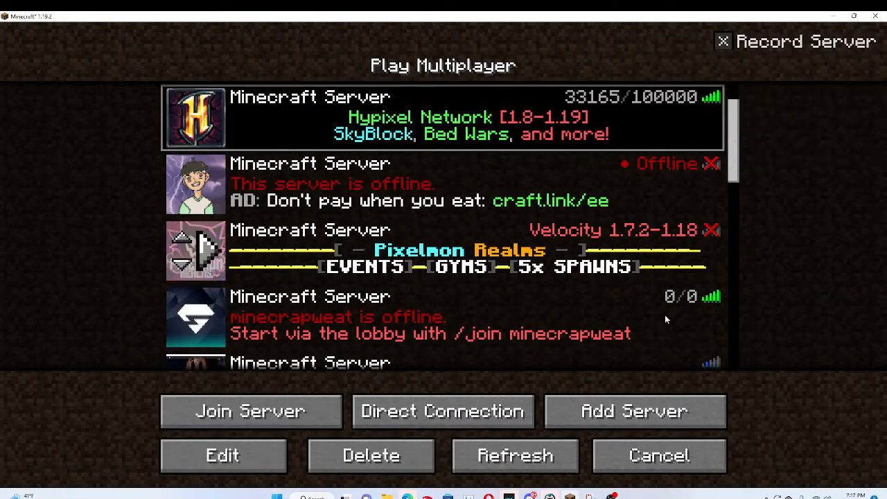
Cancel out of the Play Multiplayer server list to reach the 1.19.2 Fabric title screen
{"action": "left_click", "coordinate": [658, 456]}
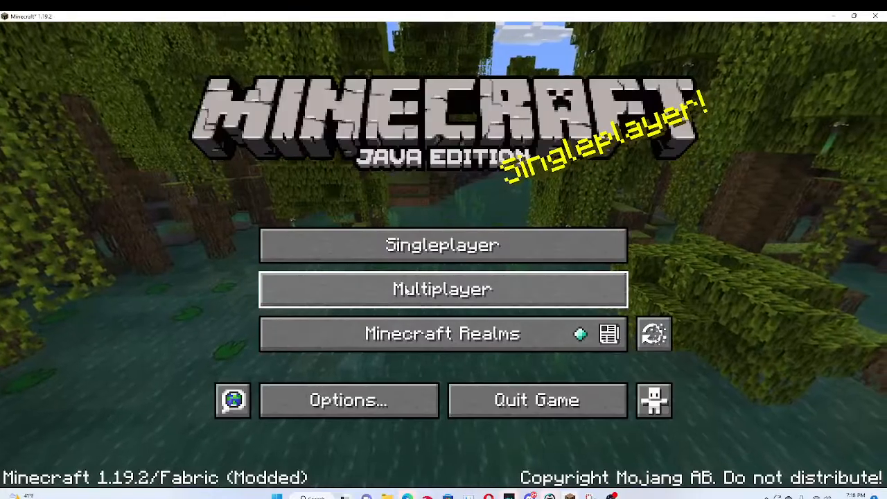
Rejoin the multiplayer server from the title screen, returning to the dark obsidian pit
{"action": "left_click", "coordinate": [442, 289]}
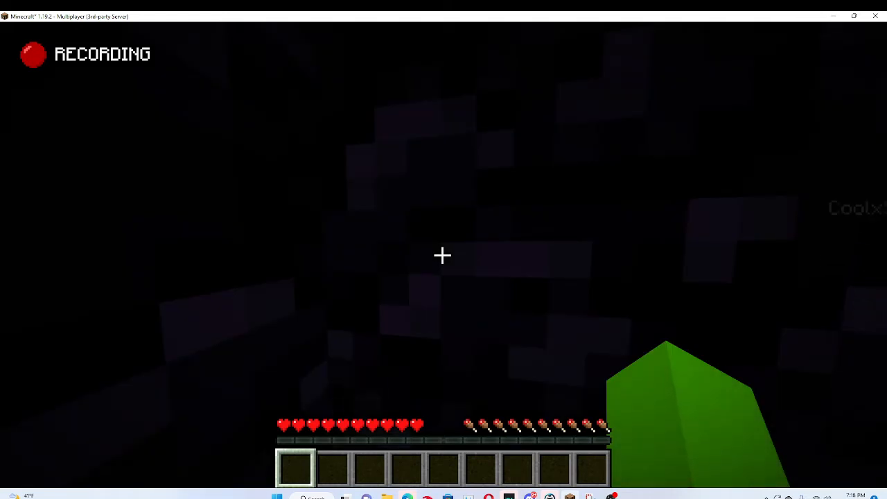
{"action": "mouse_move", "coordinate": [444, 255]}
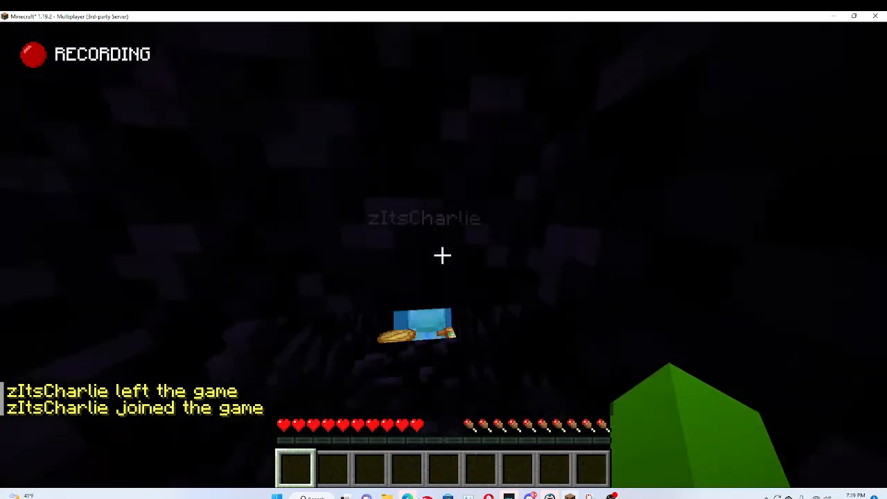
{"action": "mouse_move", "coordinate": [444, 249]}
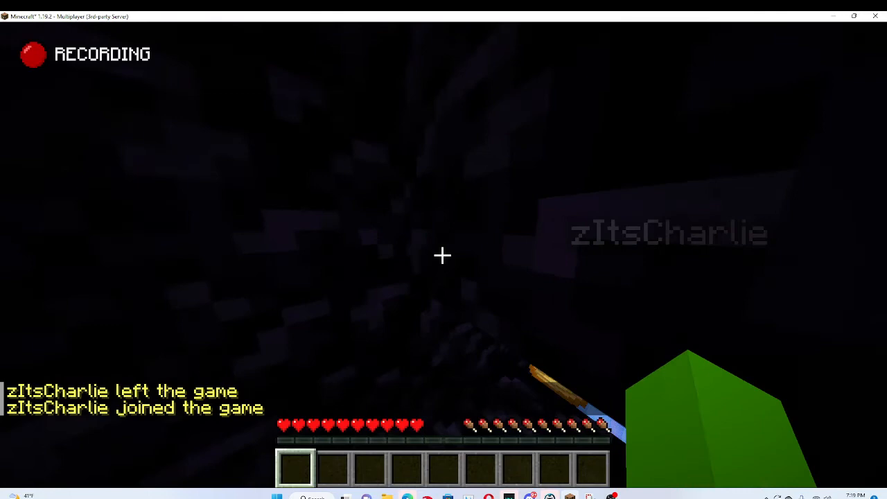